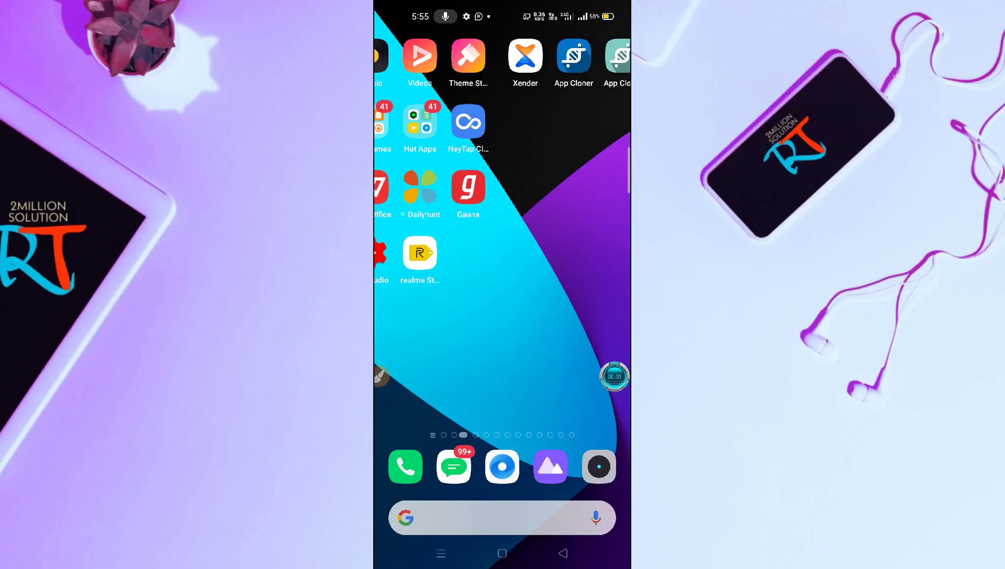
Step: View the udaan.com link in the WhatsApp chat, then return to the home screen
scroll("left", 3)
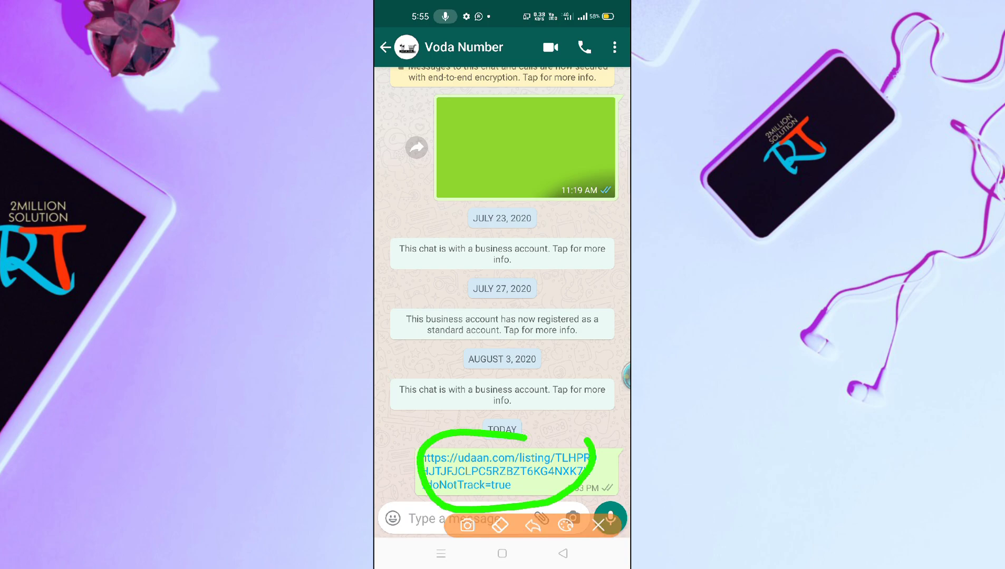
left_click(502, 455)
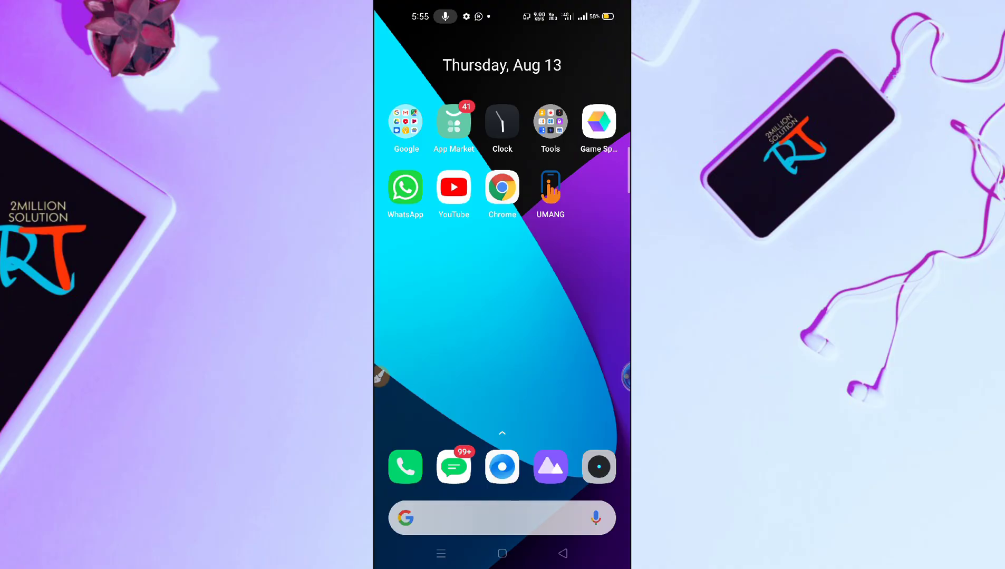
Step: Open Settings from the app drawer and go to App management
scroll("left", 3)
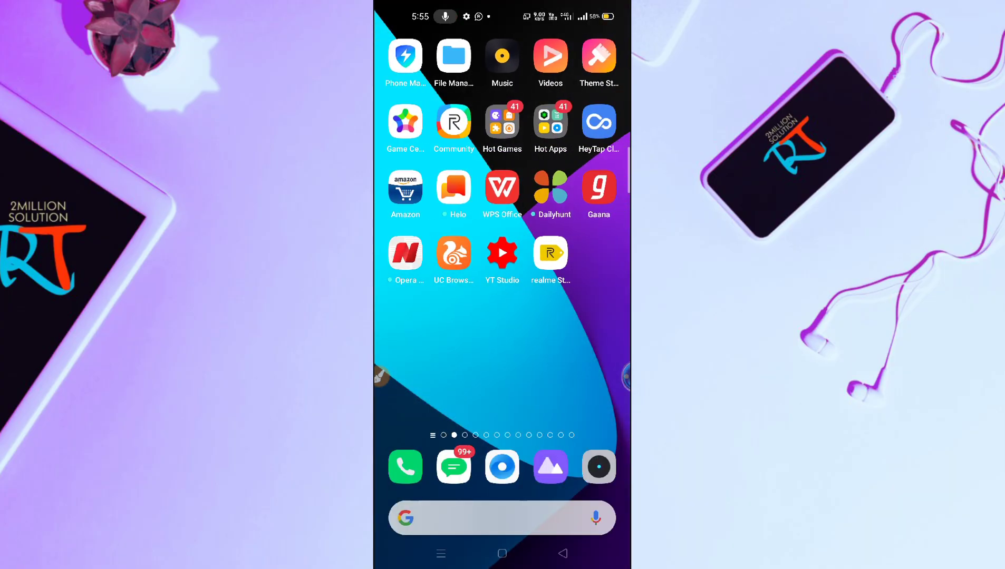
left_click(502, 519)
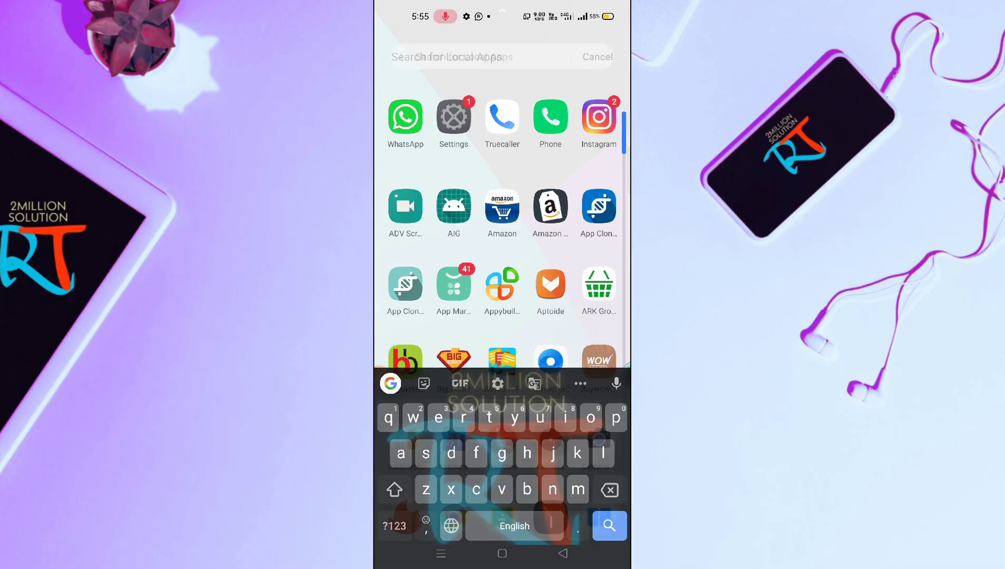
left_click(453, 118)
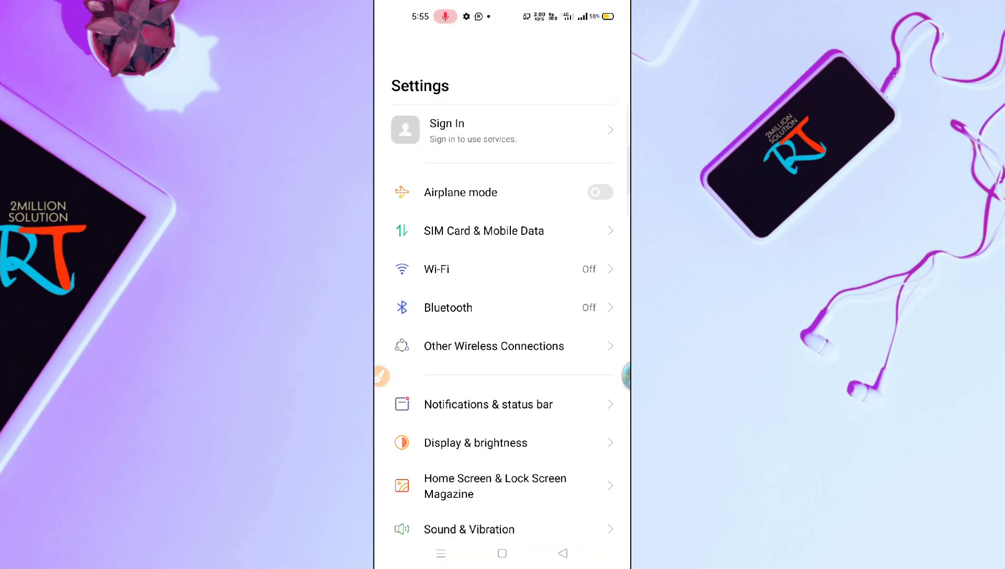
scroll("down", 3)
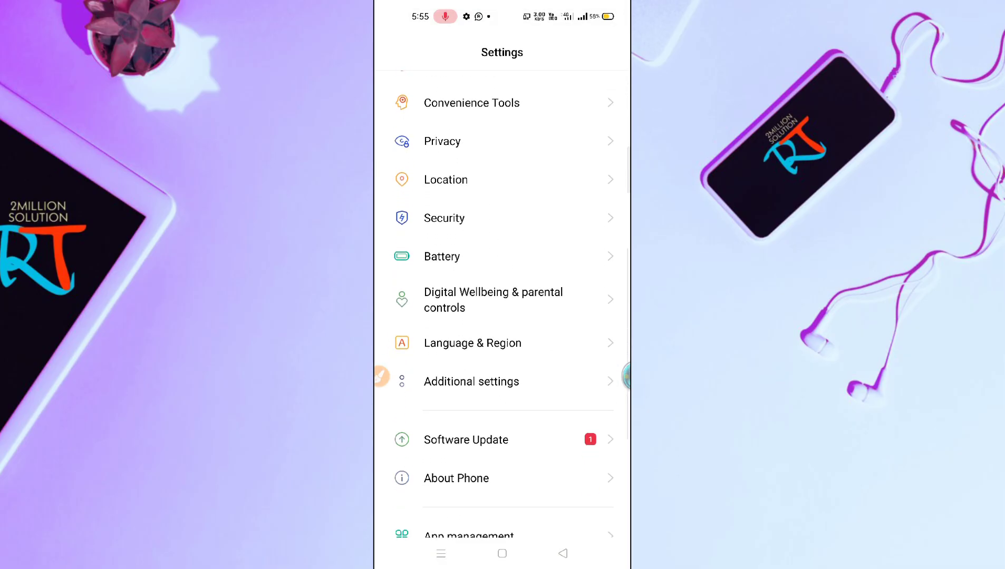
scroll("down", 3)
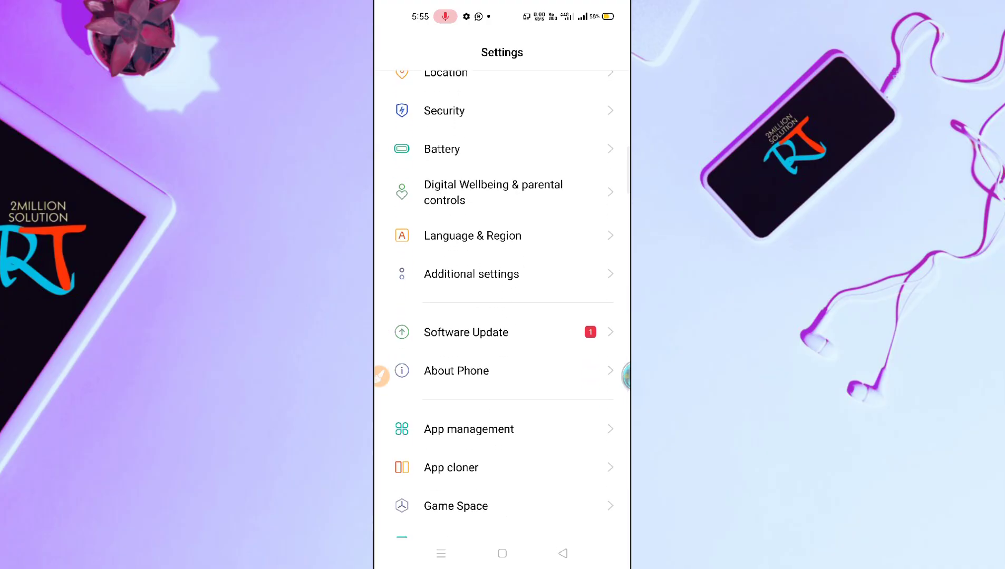
left_click(469, 429)
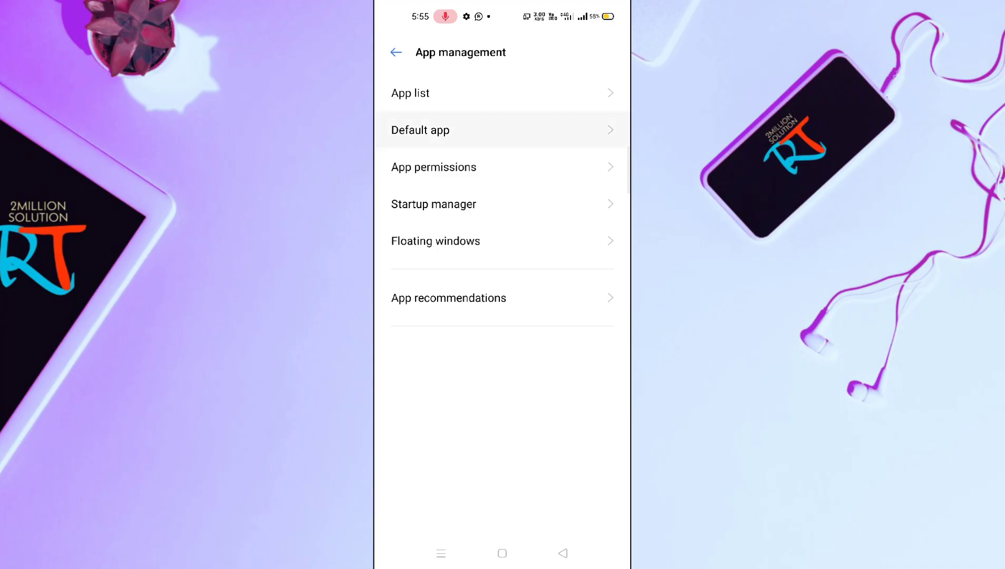
Step: Enable Instant apps under Default app > Opening links, then go back to Default apps
left_click(421, 130)
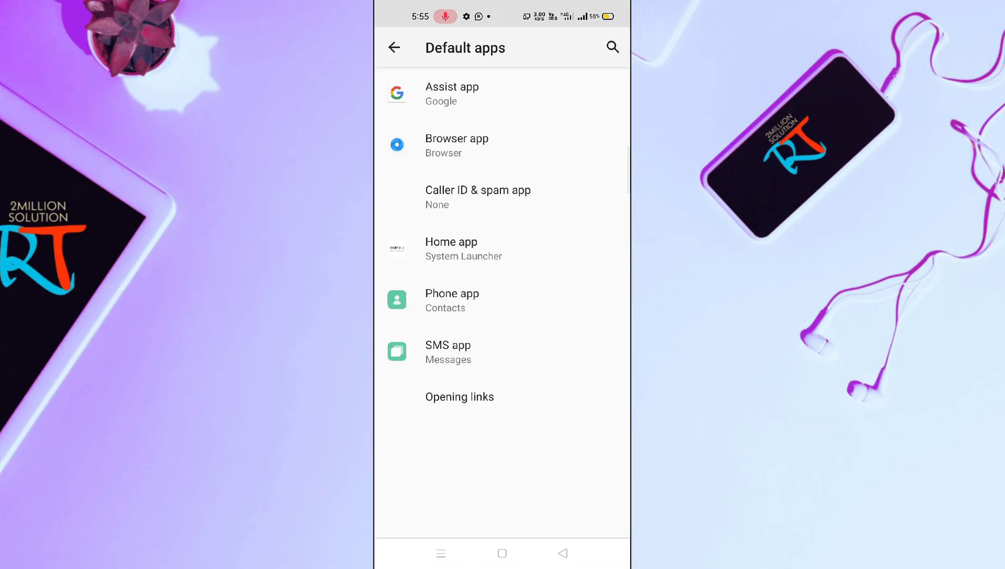
left_click(459, 397)
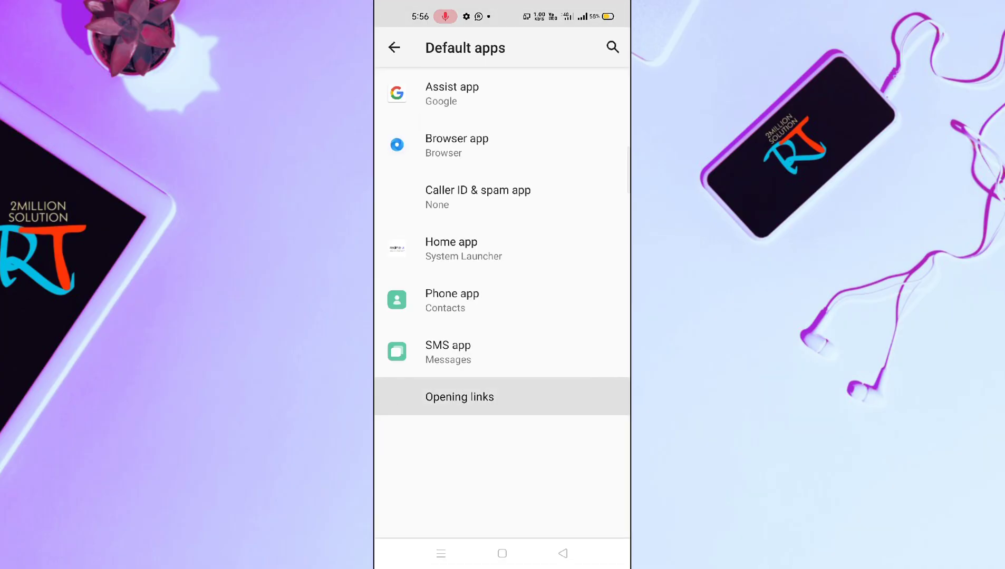
left_click(458, 397)
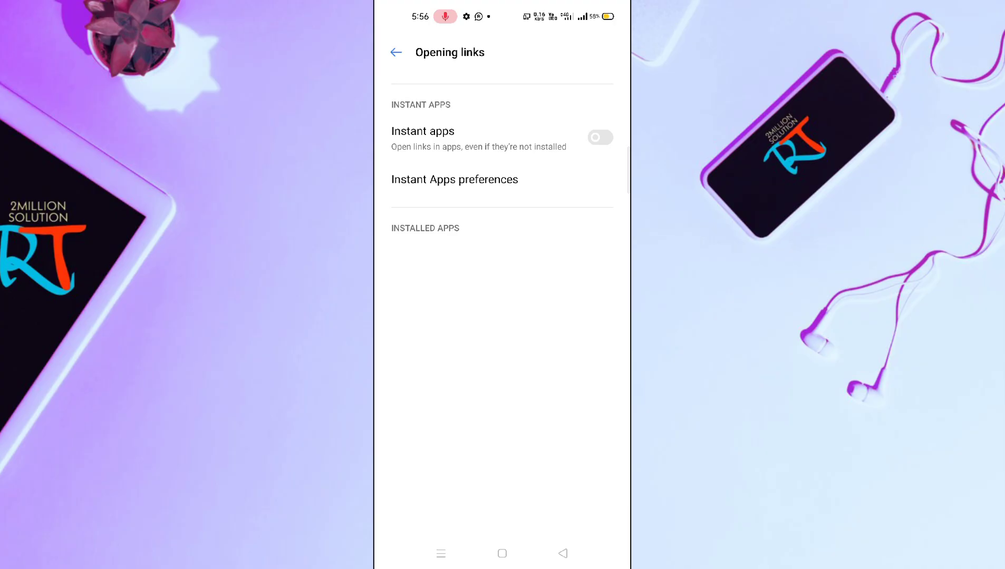
left_click(600, 137)
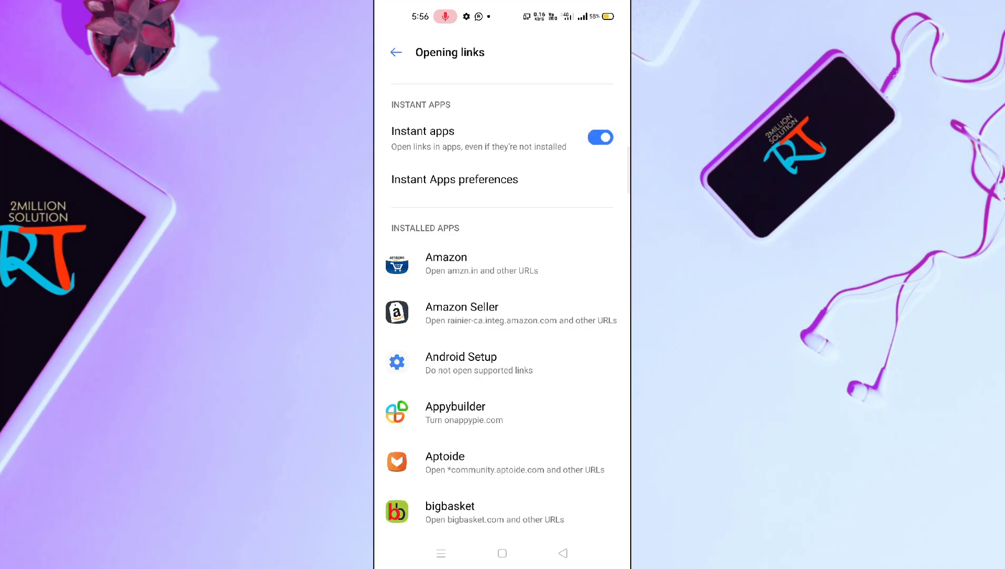
left_click(396, 52)
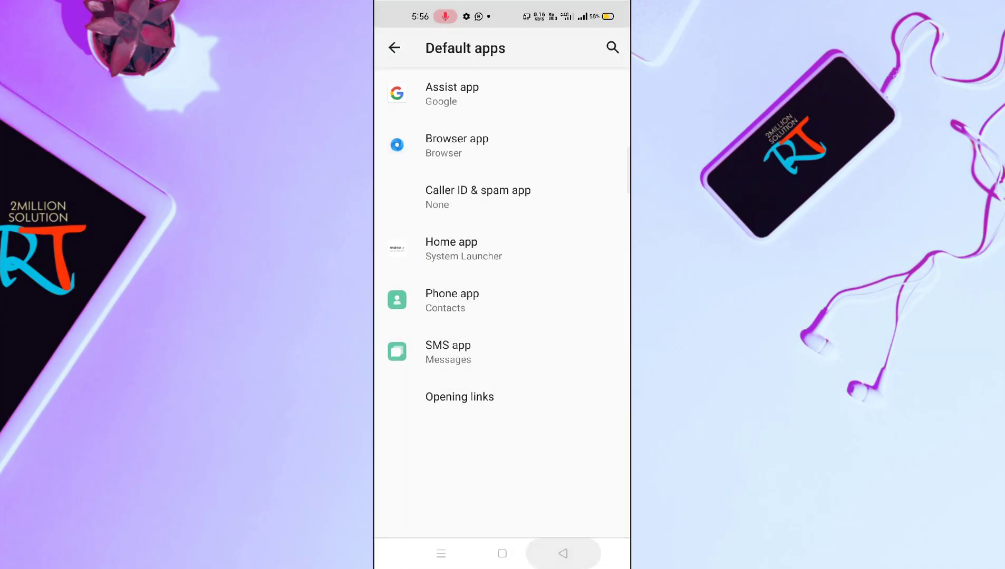
Step: Browse App permissions by app and its settings page, then exit Settings
left_click(395, 48)
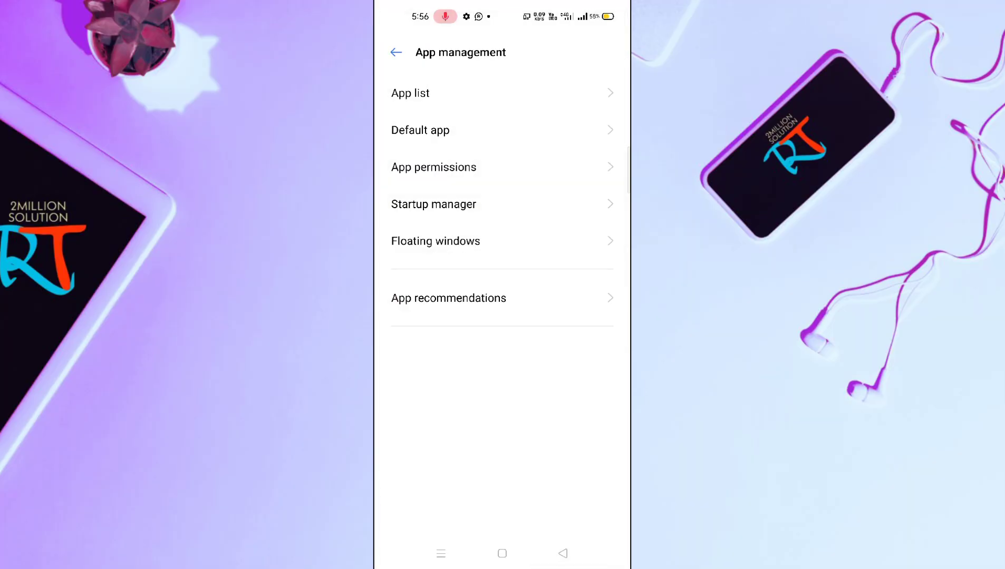
left_click(433, 167)
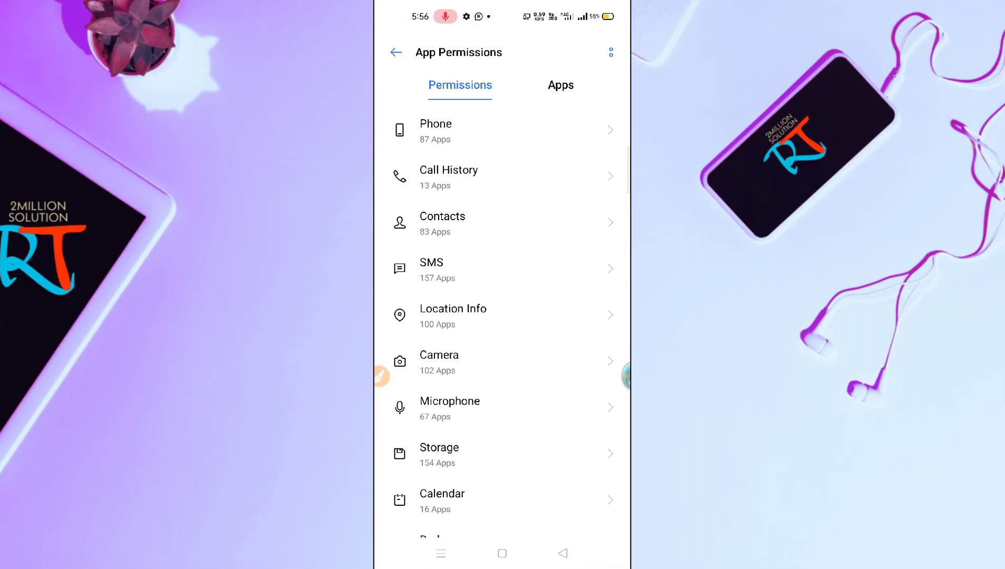
left_click(559, 86)
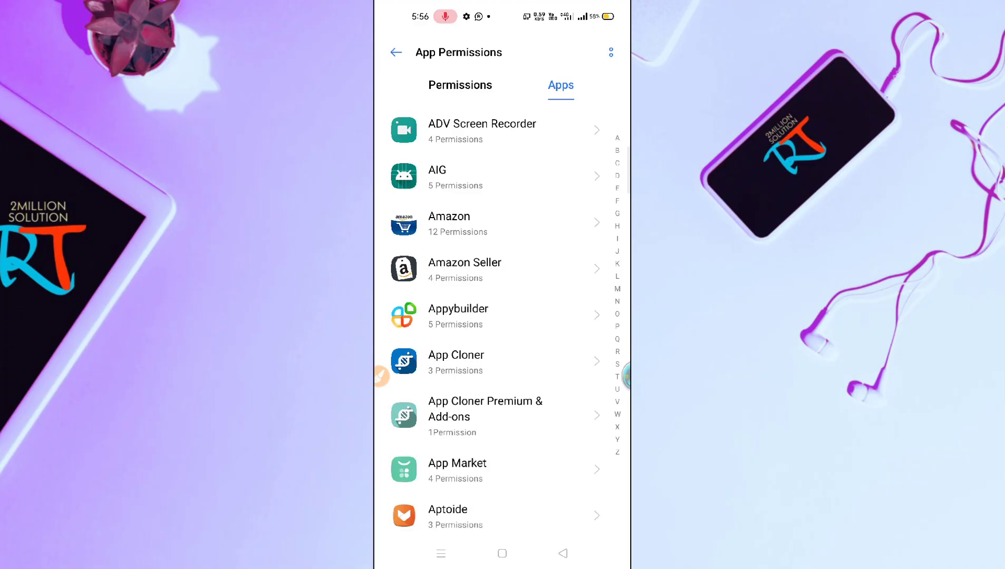
left_click(610, 52)
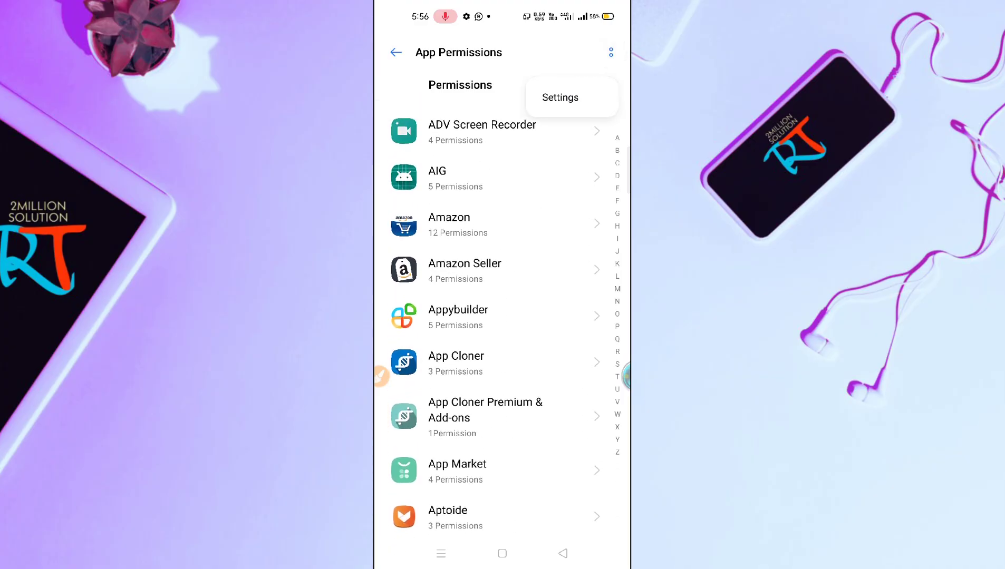
left_click(559, 97)
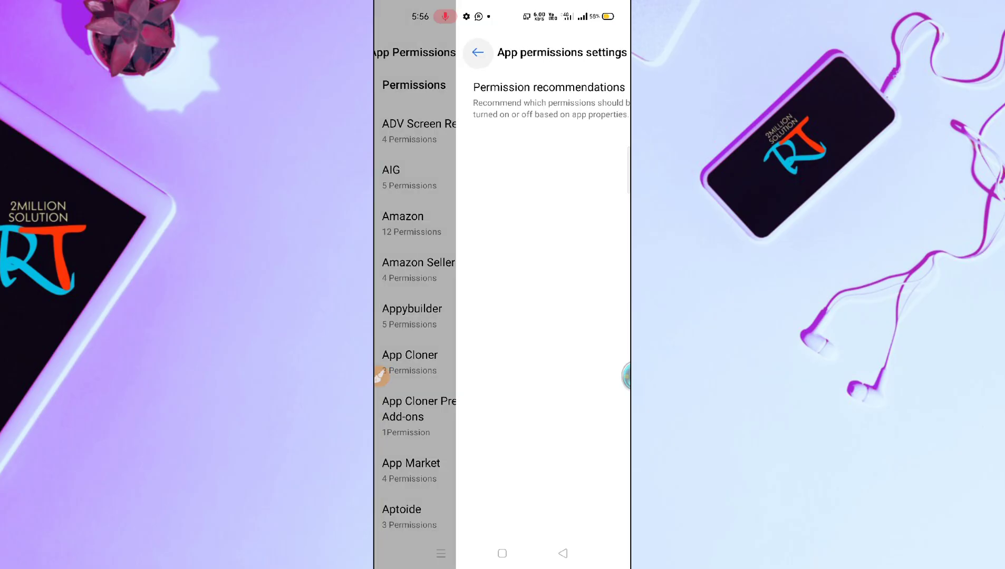
left_click(502, 553)
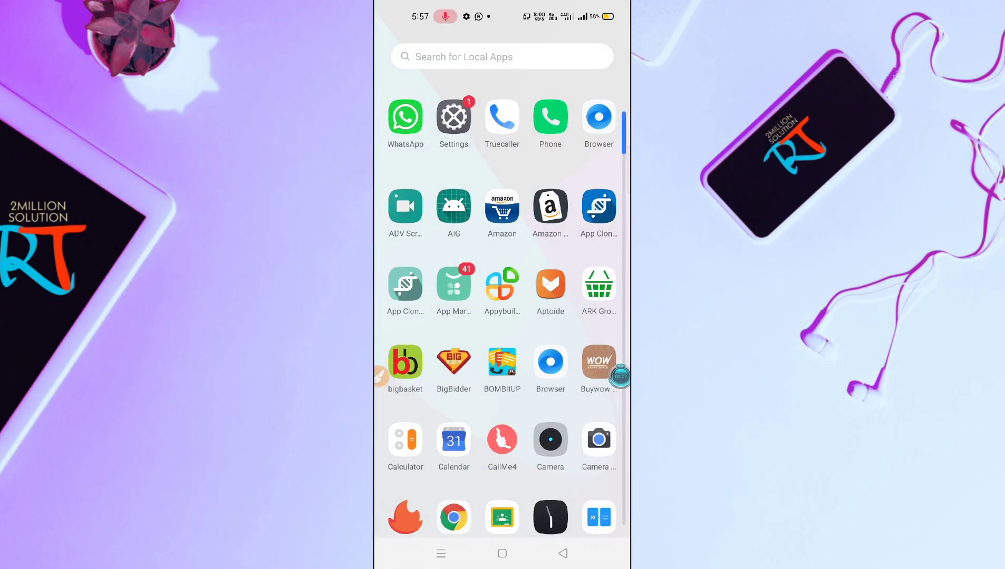
Step: View the Browser app's info page, then return to App management
left_click(453, 118)
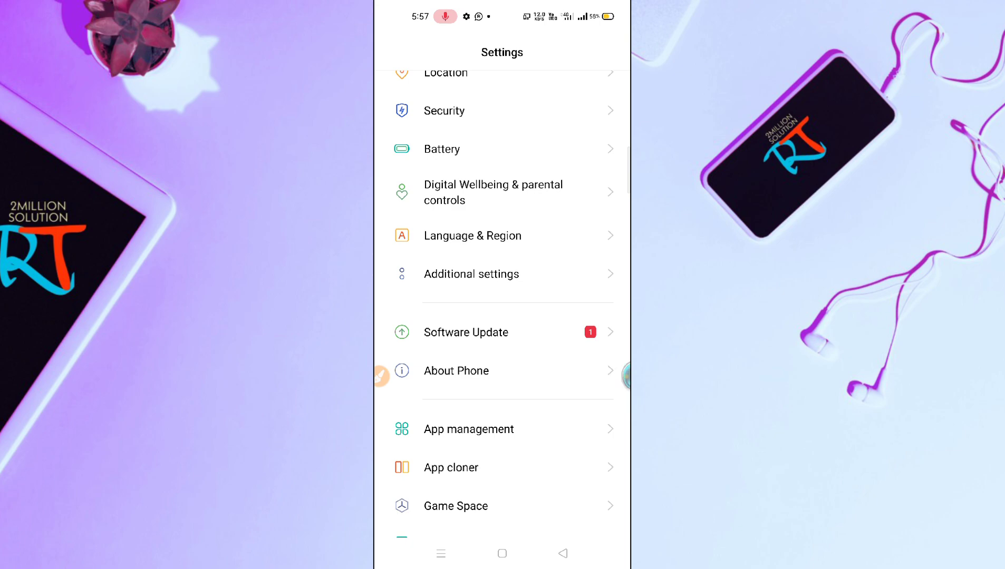
left_click(469, 429)
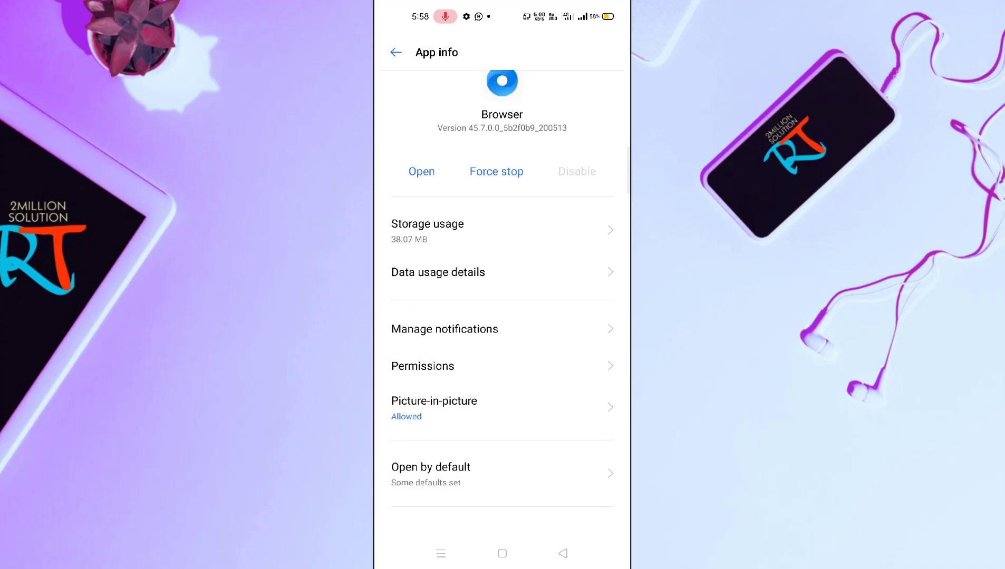
left_click(496, 171)
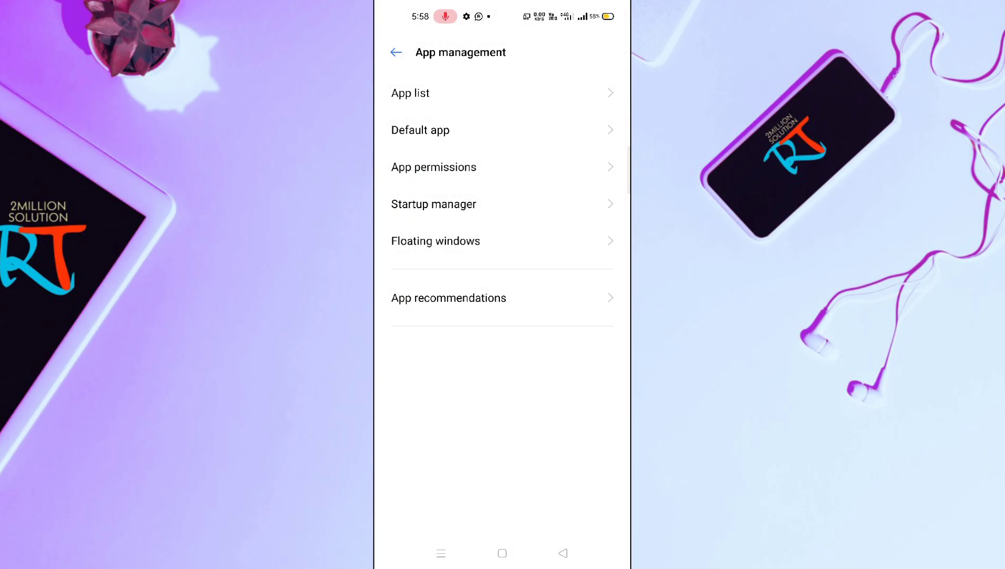
Step: Check Browser is the default browser app, then view the Opening links list
left_click(410, 93)
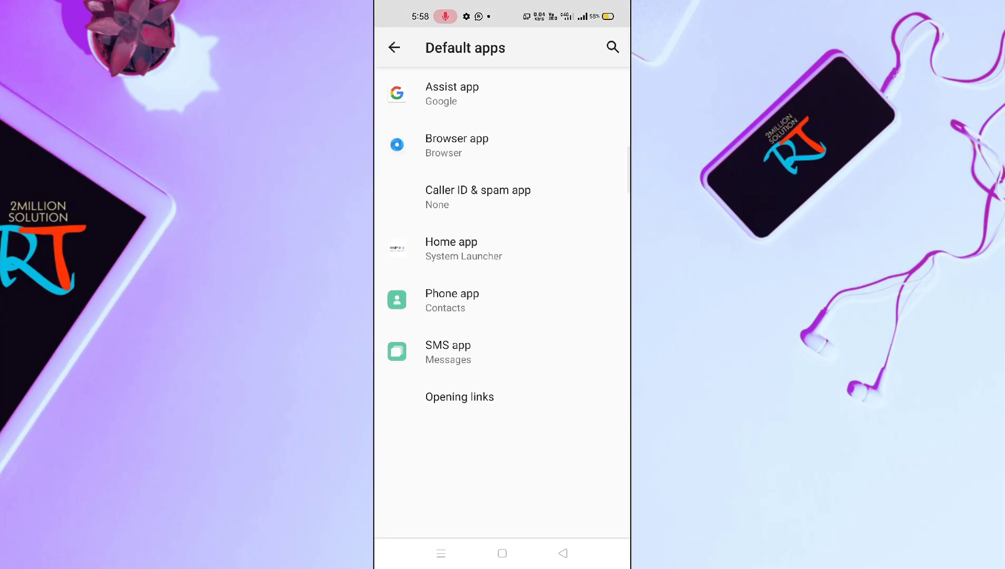
left_click(456, 146)
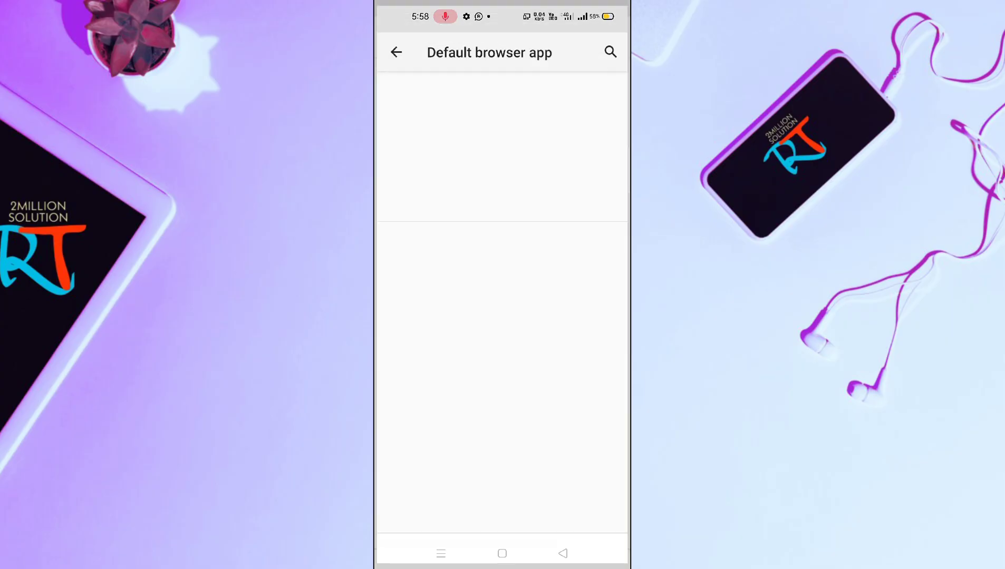
left_click(396, 53)
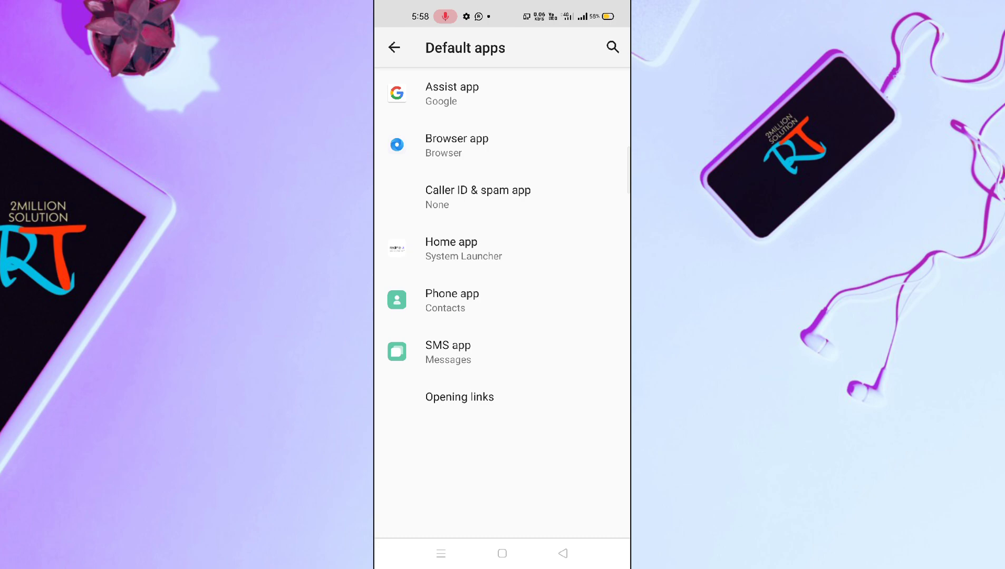
left_click(459, 397)
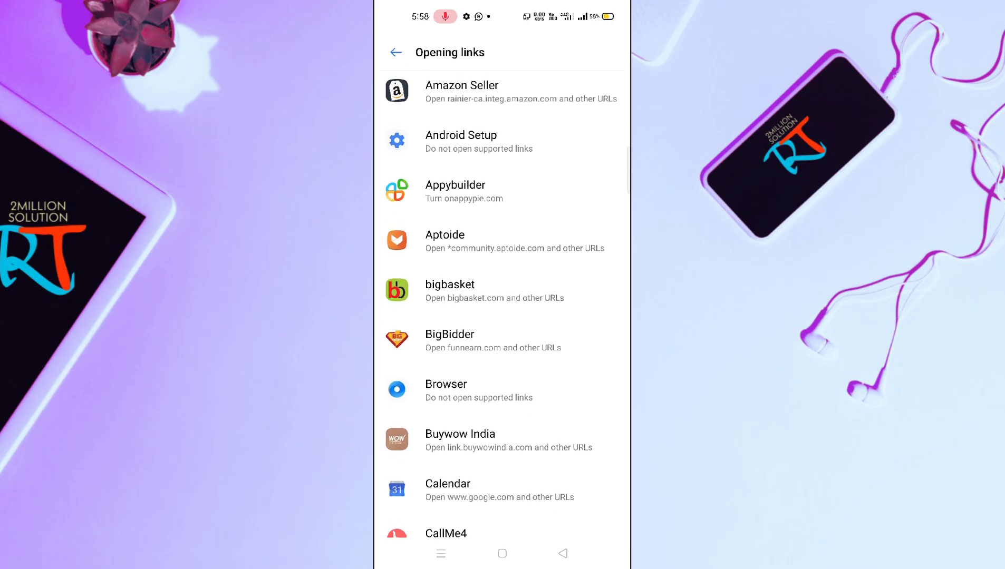
Step: Clear Browser's open-by-default settings, then tap the udaan.com link in WhatsApp
left_click(446, 390)
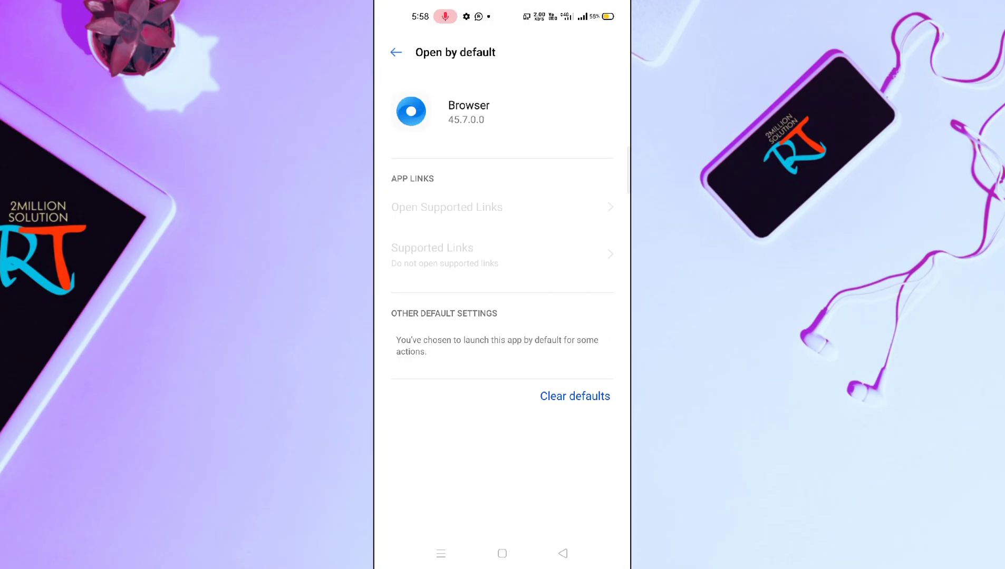
left_click(575, 396)
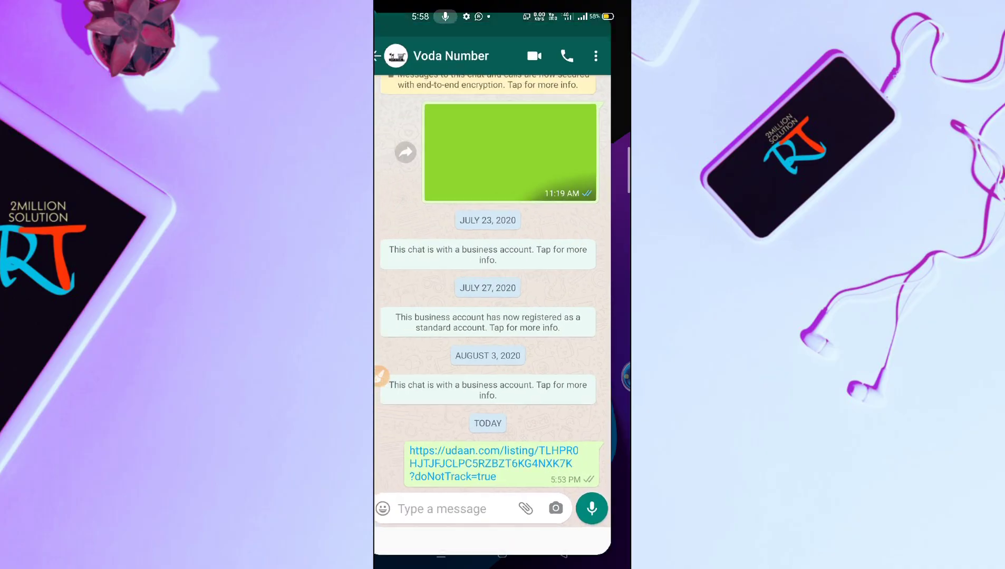
left_click(500, 463)
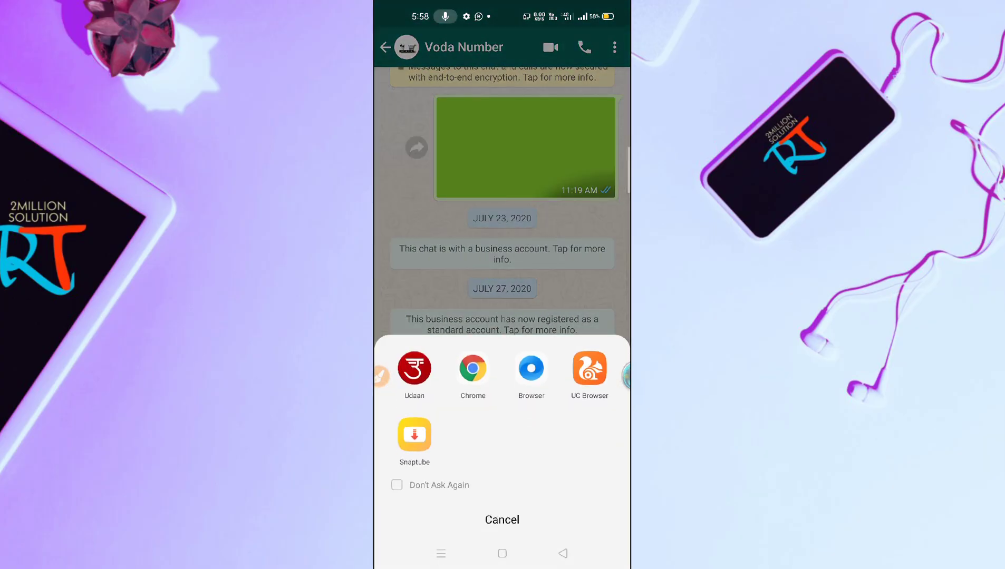